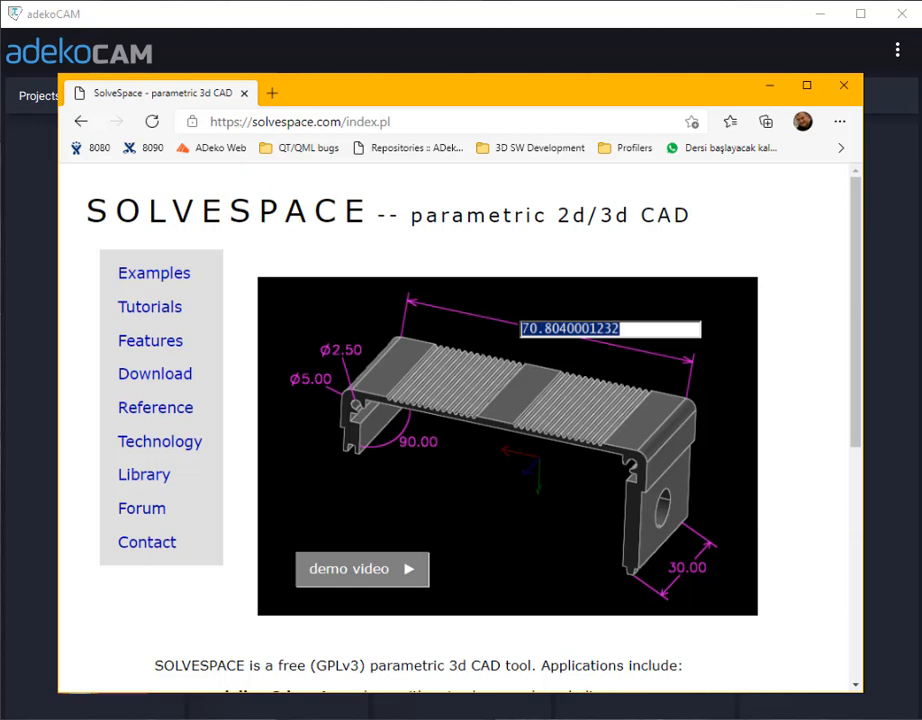
Close the browser window showing solvespace.com to get back to adekoCAM
left_click(843, 85)
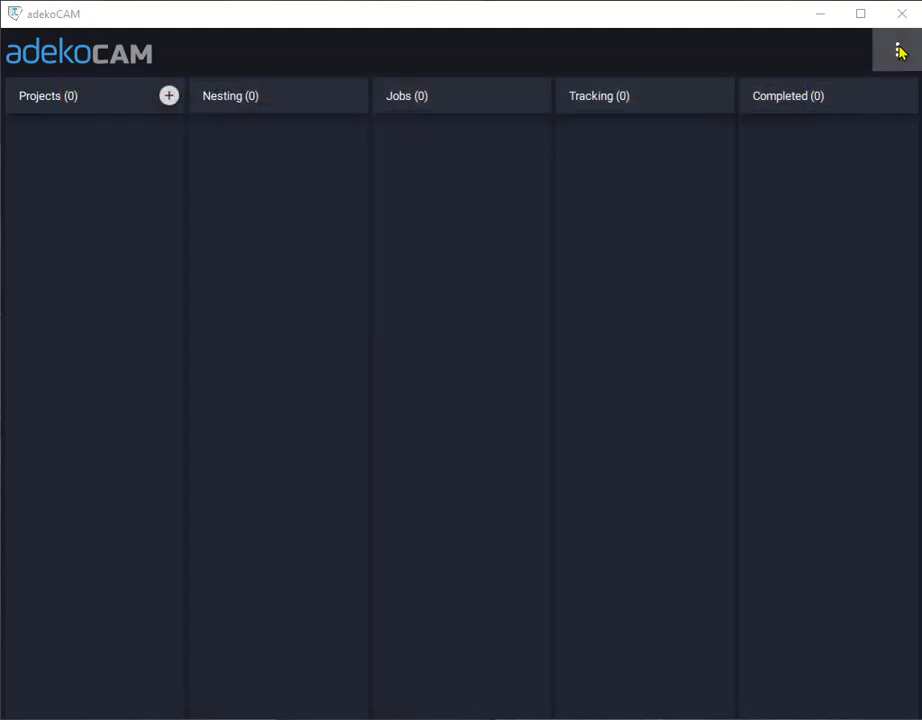
Verify the Part (*.DXF) editor points to solvespace.exe and test-launch it
left_click(898, 51)
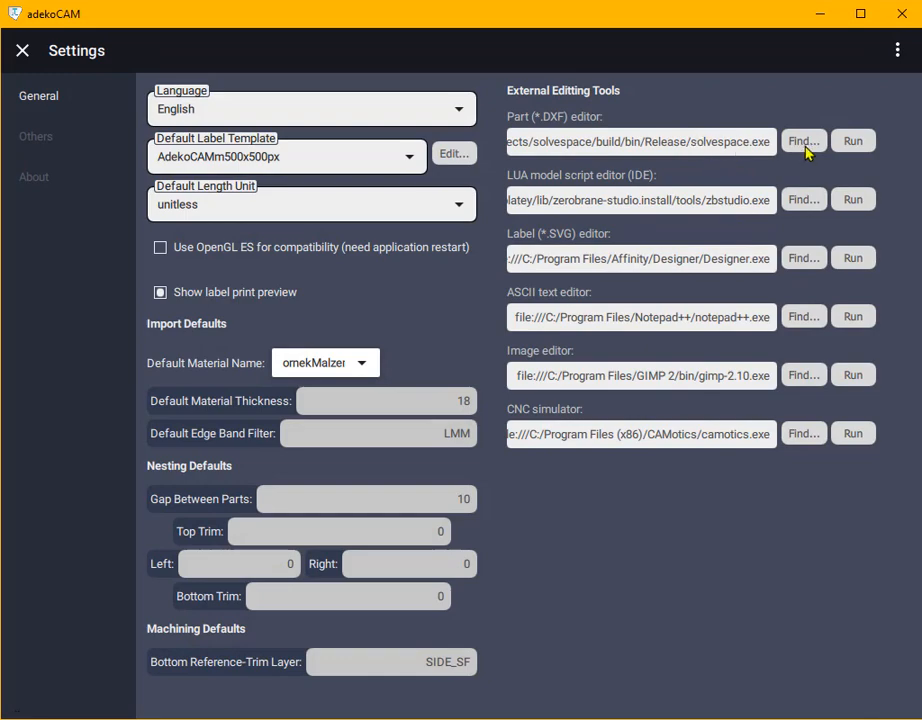
left_click(803, 140)
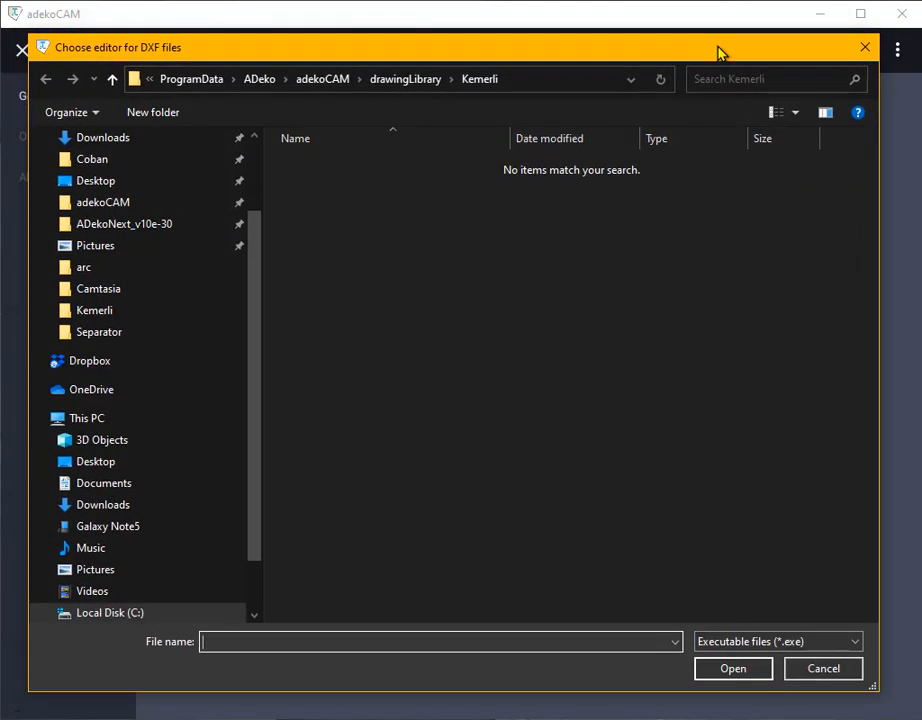
left_click(823, 668)
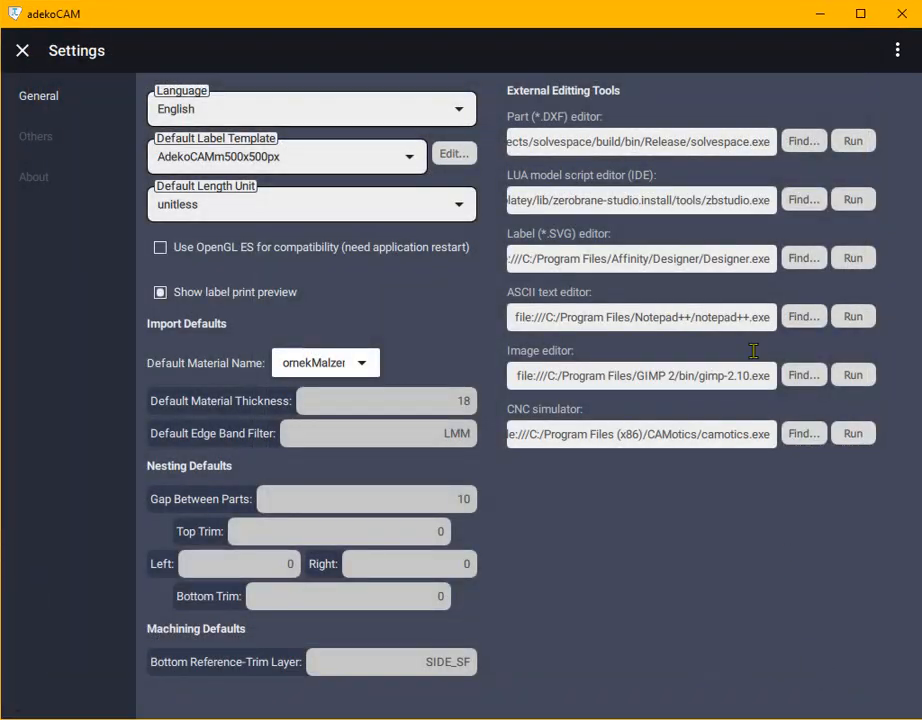
triple_click(640, 140)
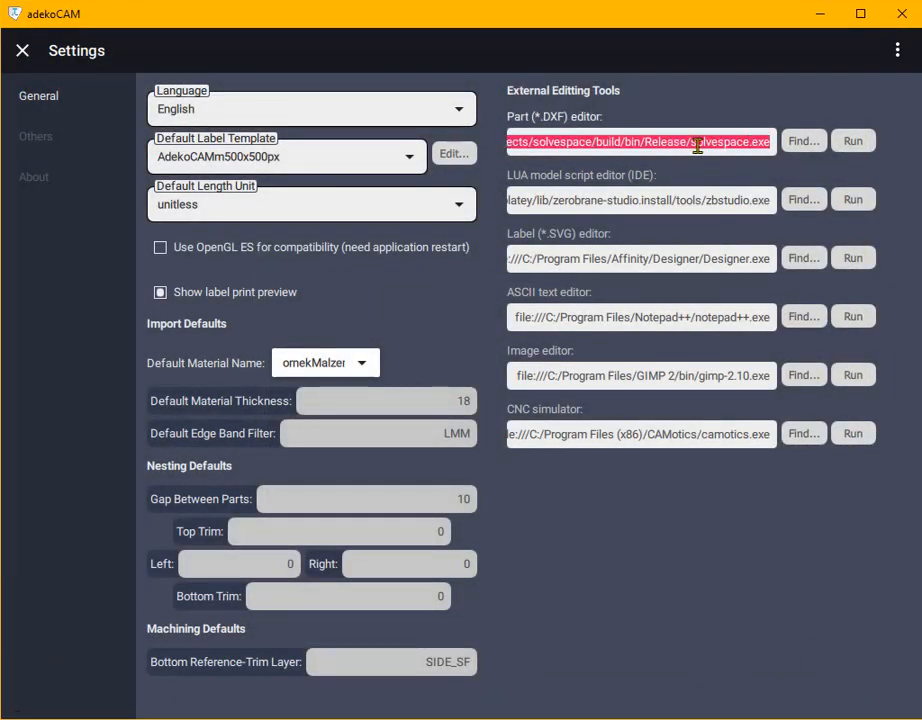
mouse_move(838, 505)
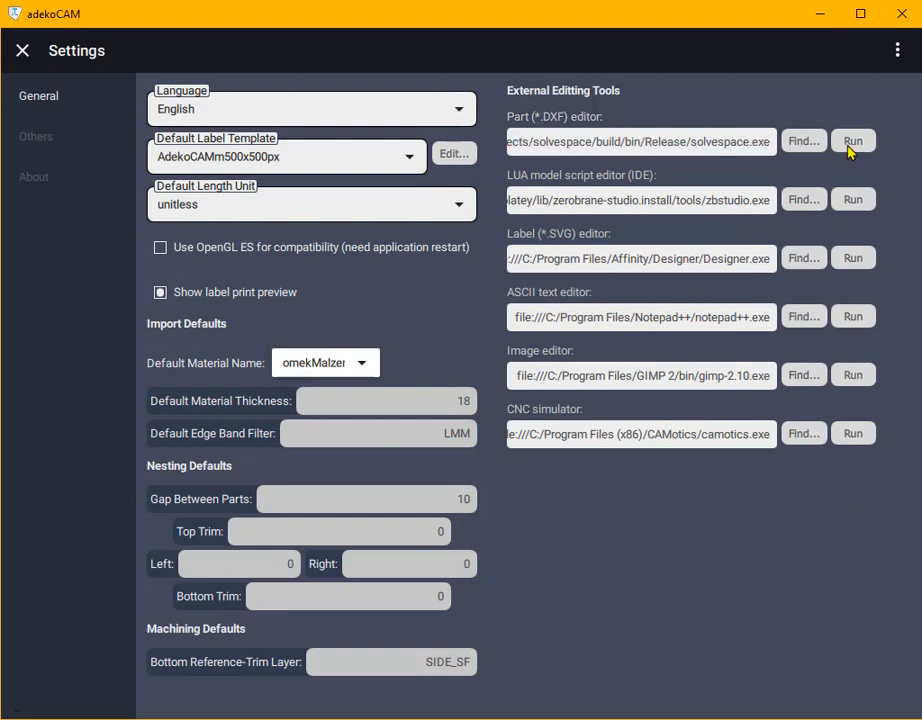
left_click(853, 140)
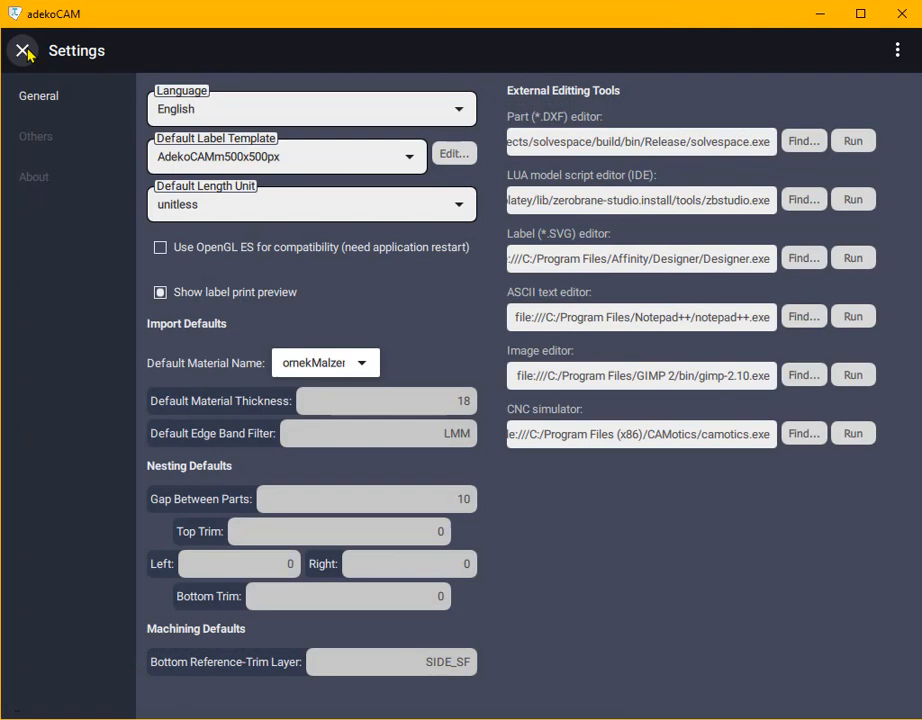
Create project Project_31094 with default properties and add a part by drawing it
left_click(22, 50)
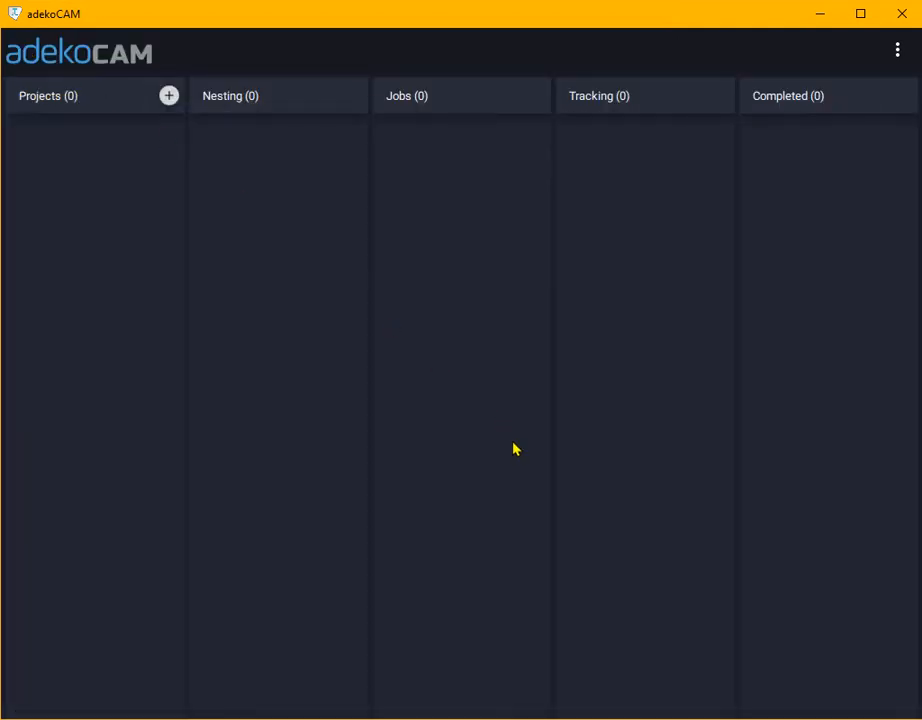
mouse_move(222, 182)
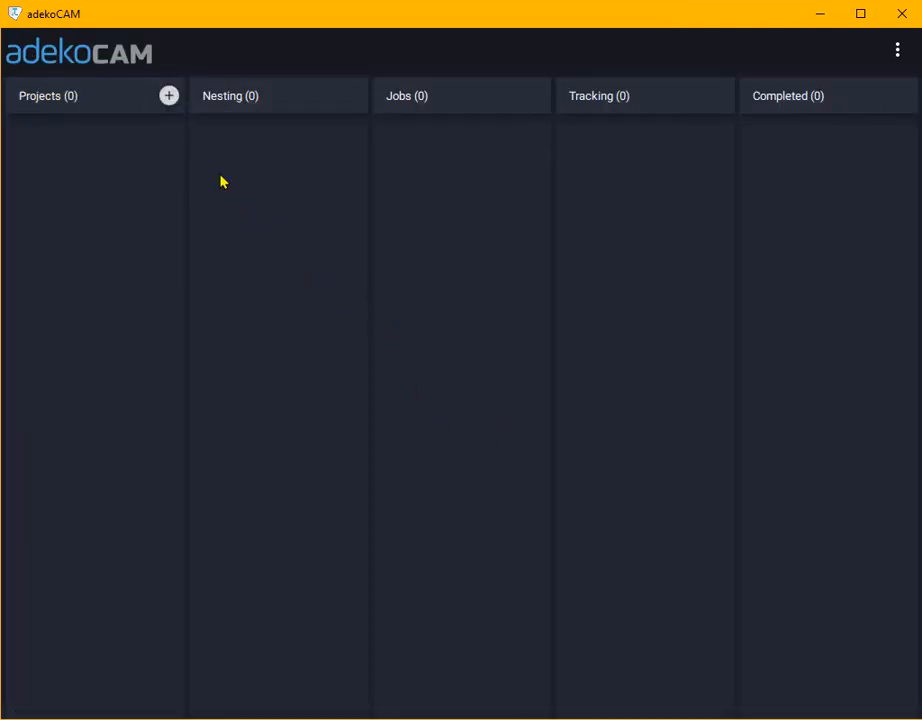
left_click(168, 95)
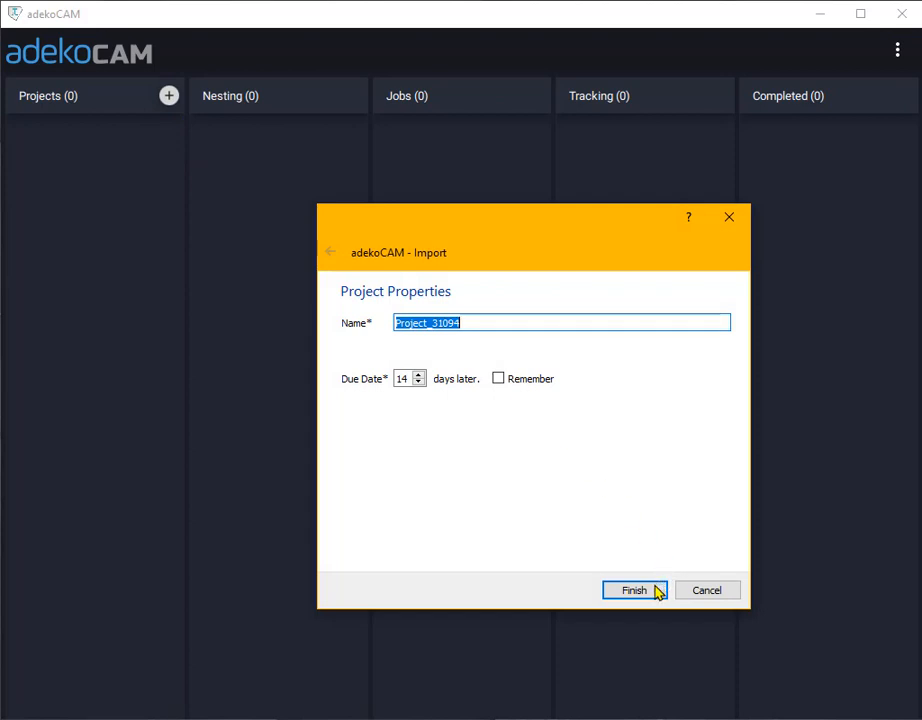
left_click(634, 590)
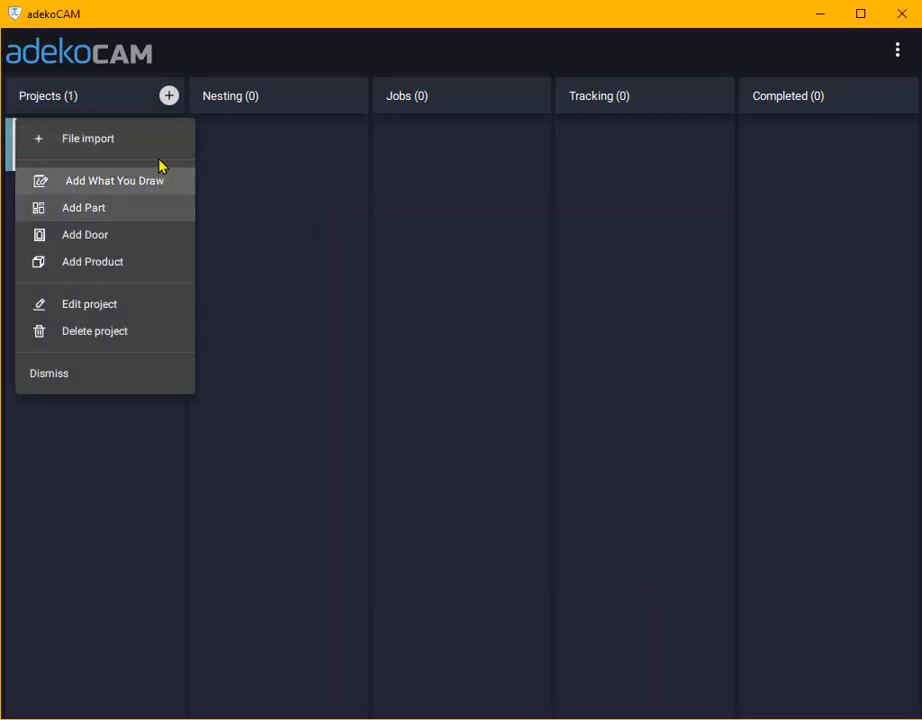
mouse_move(155, 141)
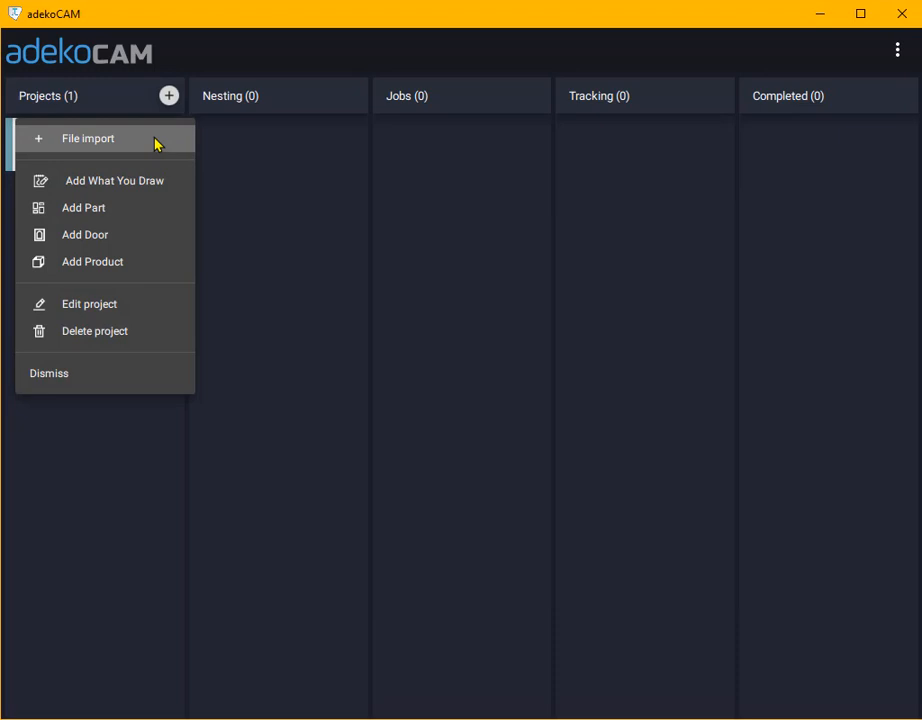
mouse_move(160, 180)
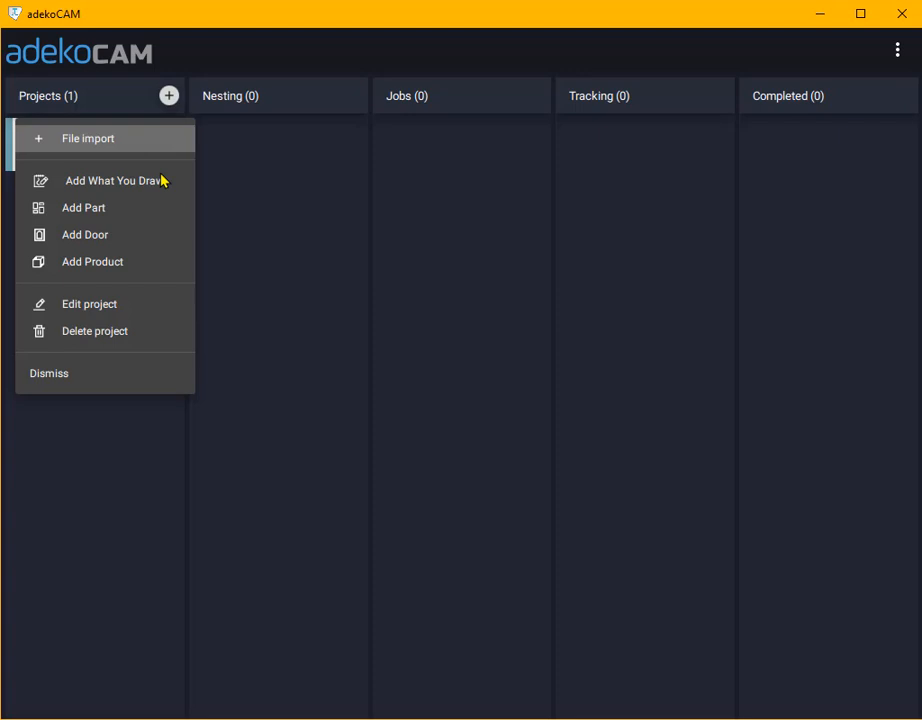
mouse_move(173, 246)
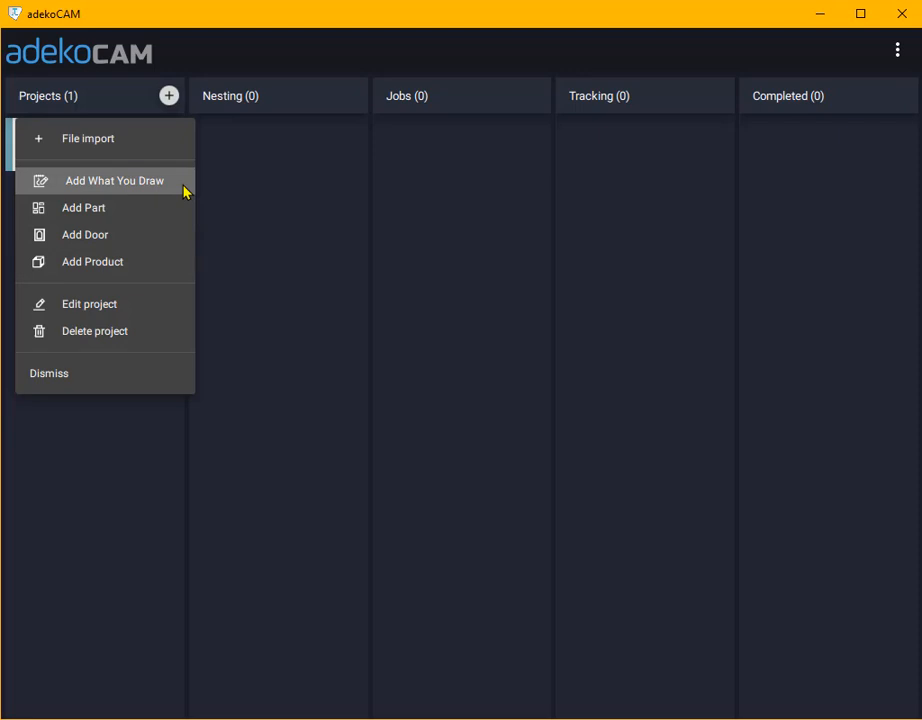
left_click(114, 181)
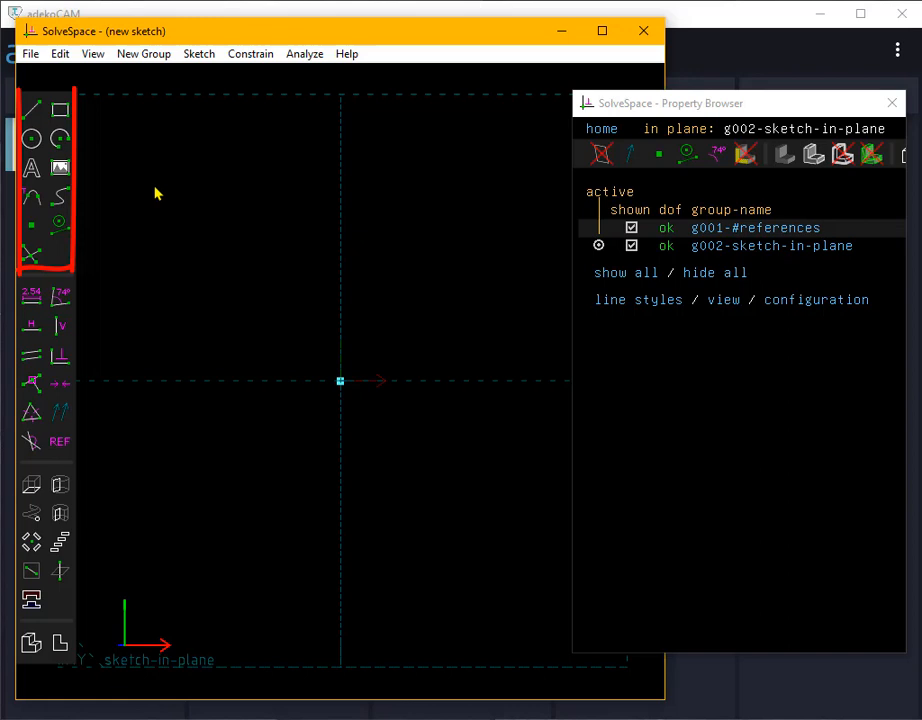
mouse_move(169, 335)
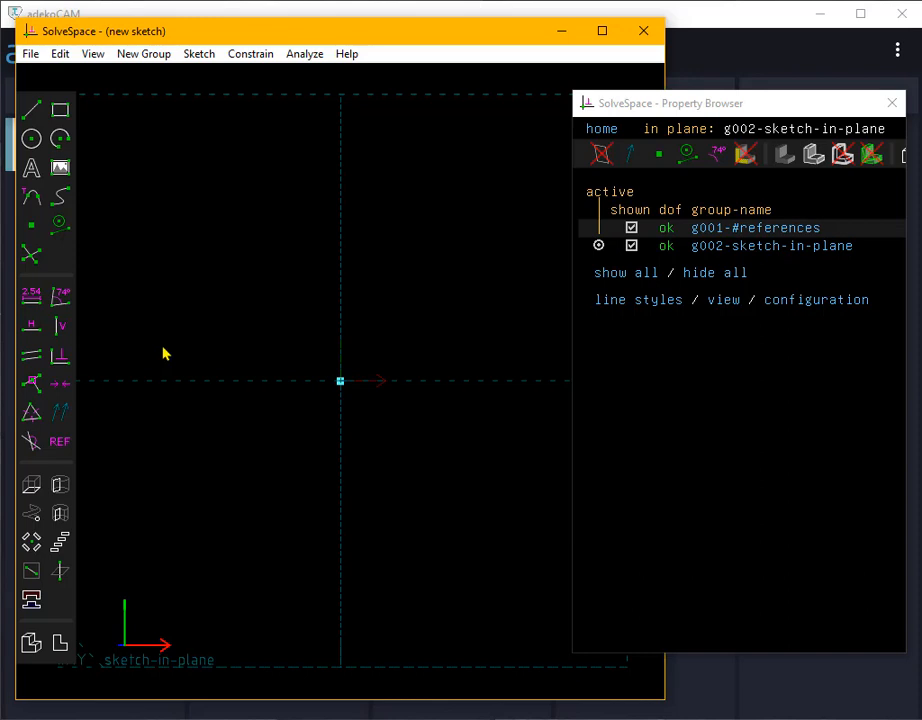
mouse_move(147, 321)
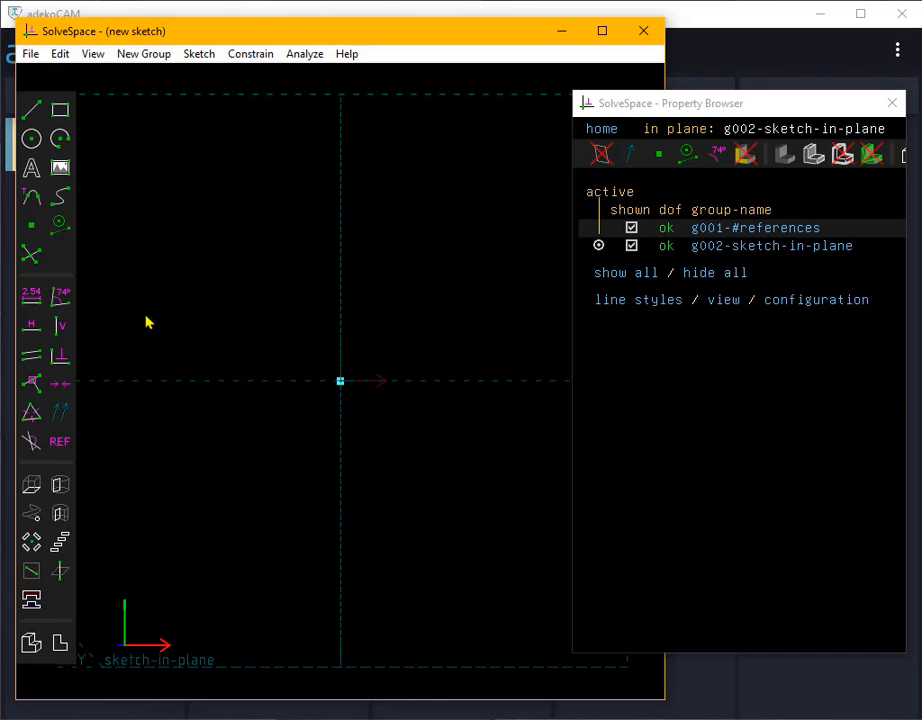
mouse_move(60, 110)
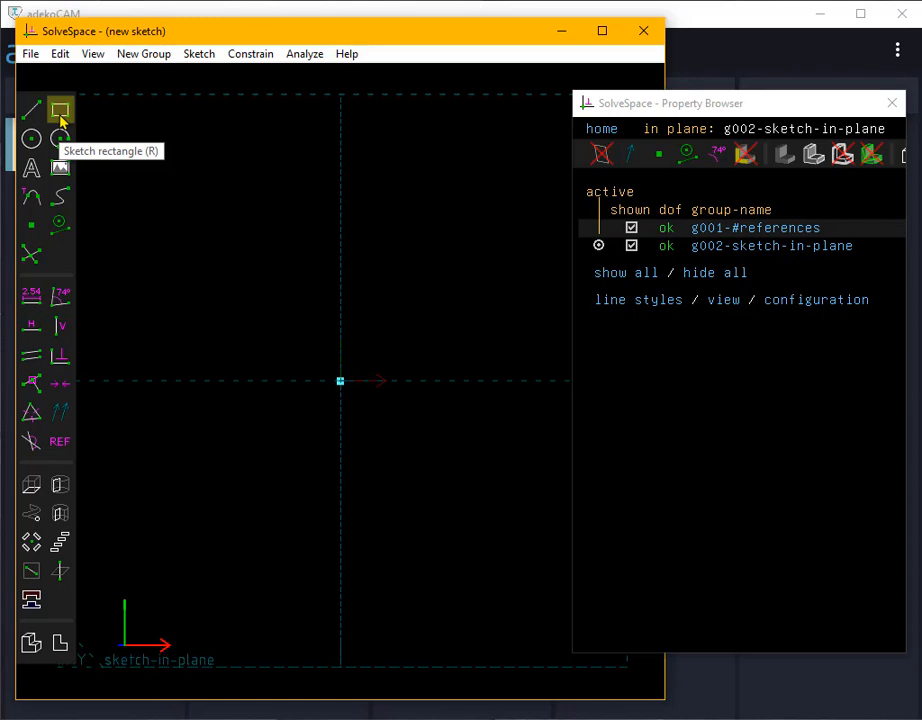
Draw the outer panel rectangle and assign it a new line style named PANEL
left_click(59, 110)
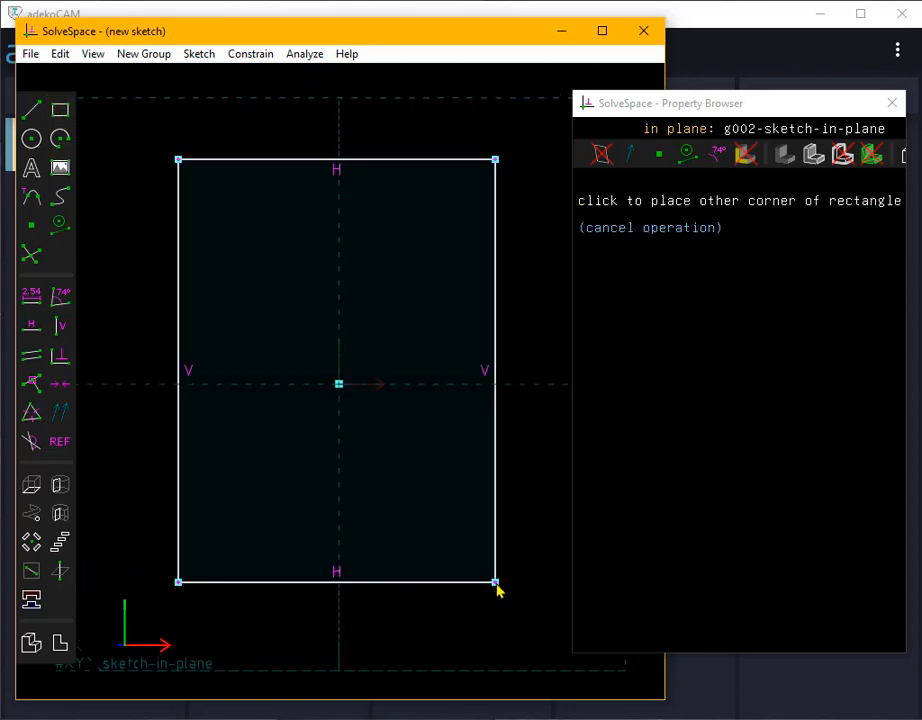
right_click(340, 160)
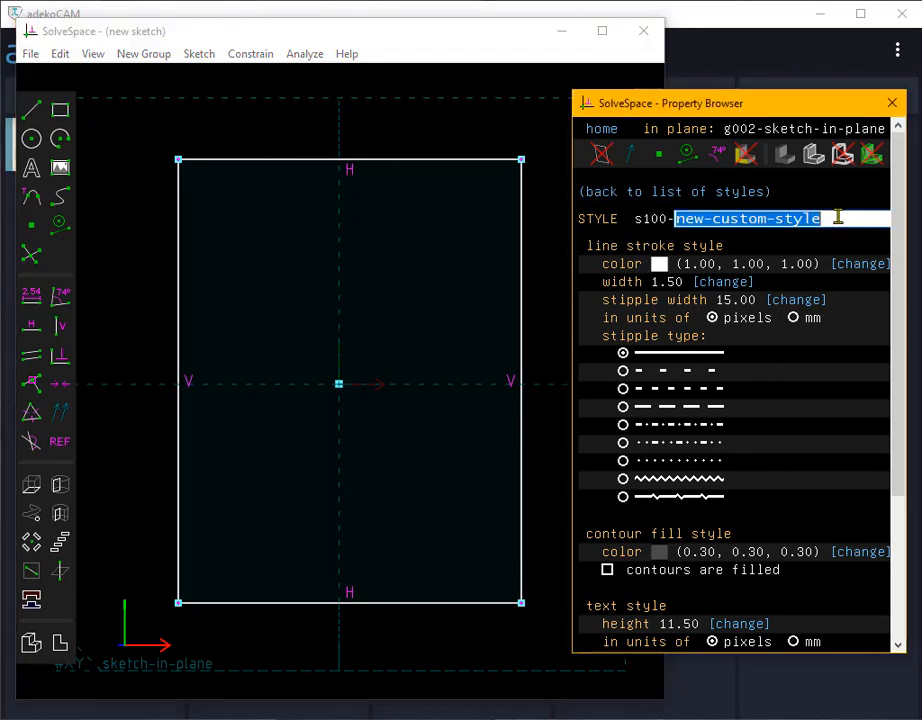
type("PANEL")
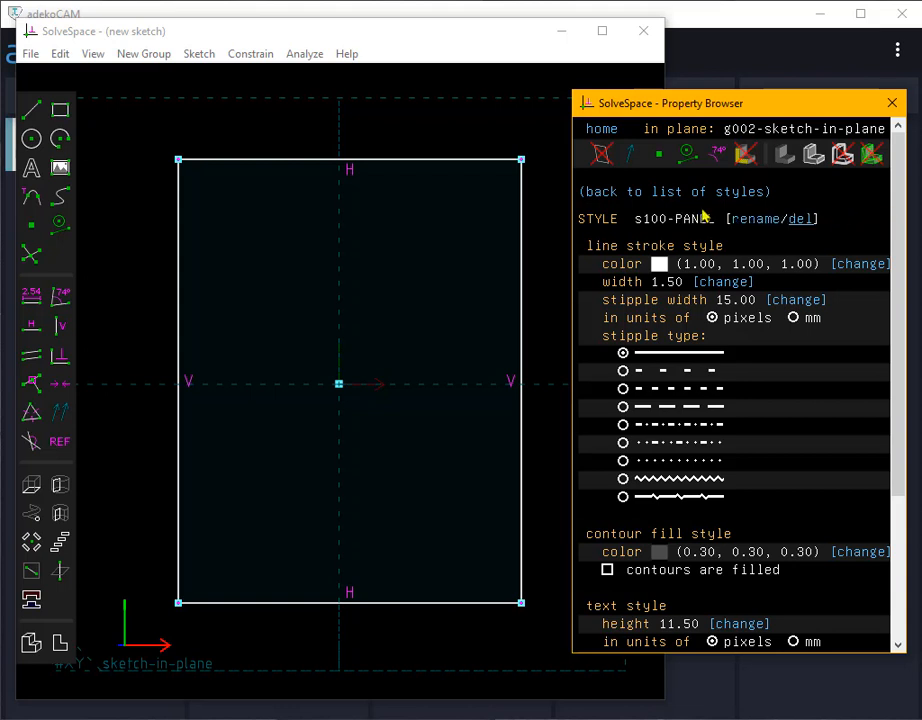
left_click(59, 110)
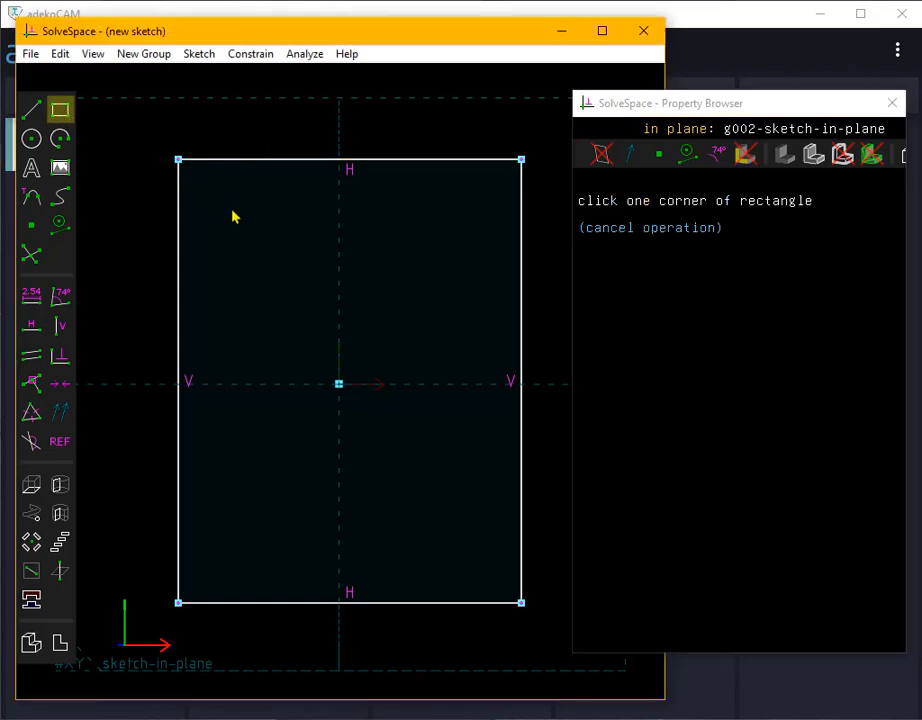
Draw the inner rectangle and give its edge chain a new GROOVE line style
left_click(231, 212)
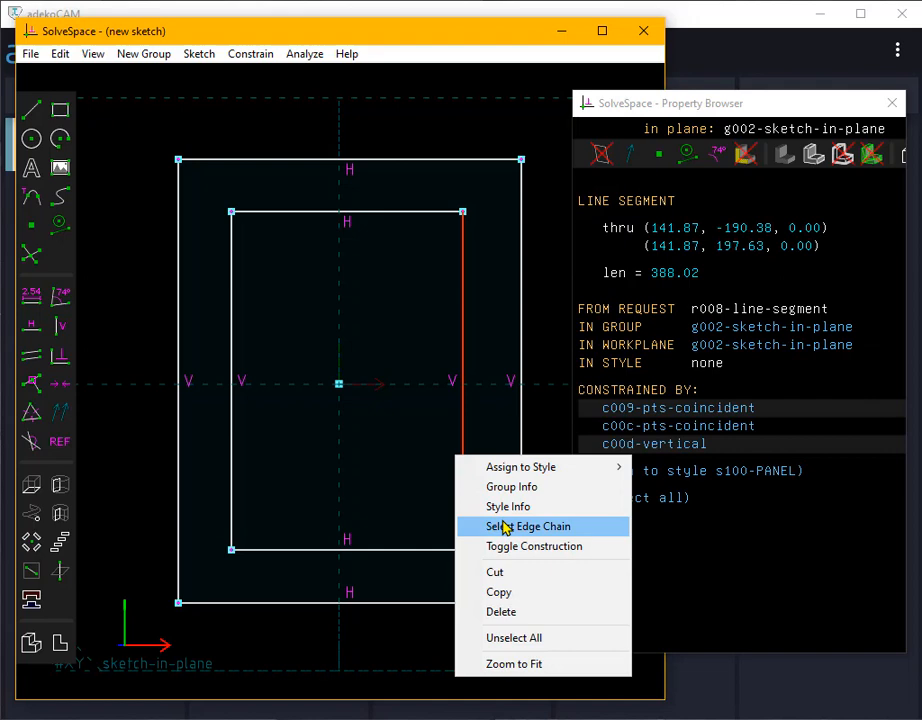
left_click(530, 526)
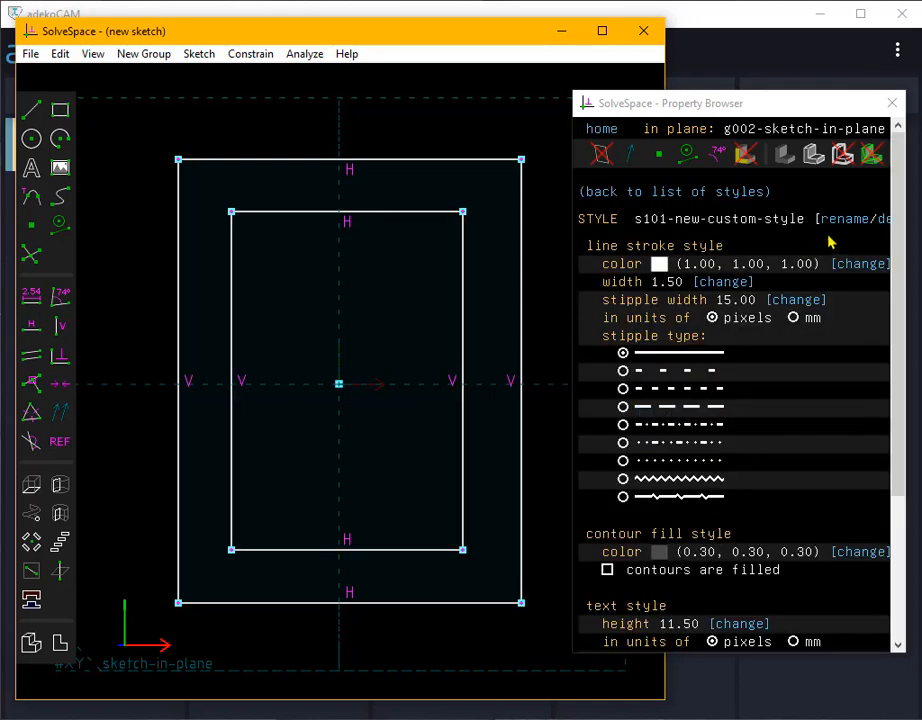
type("GR")
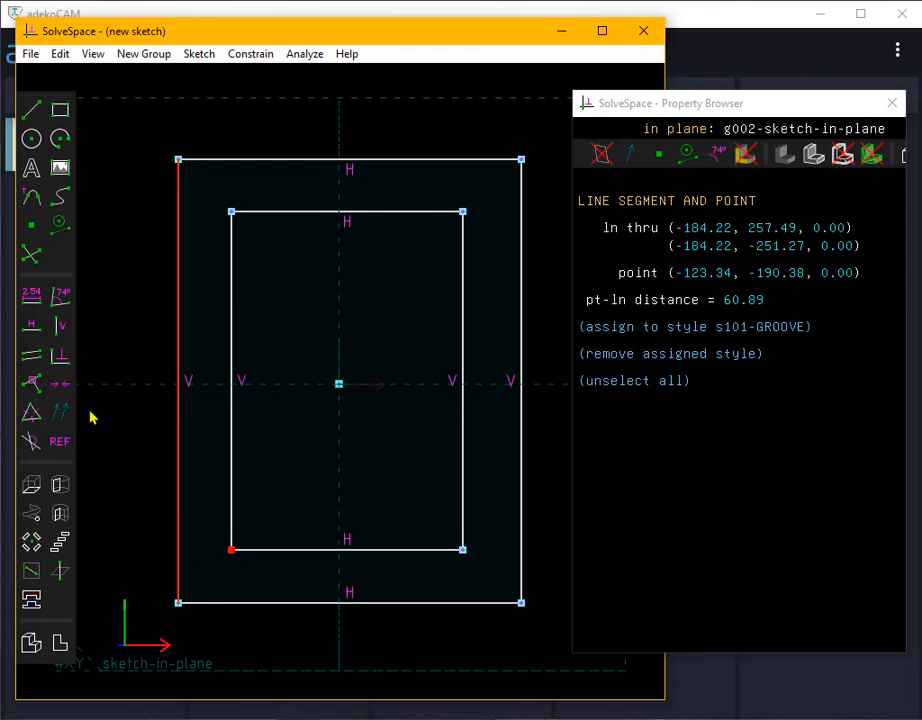
mouse_move(31, 292)
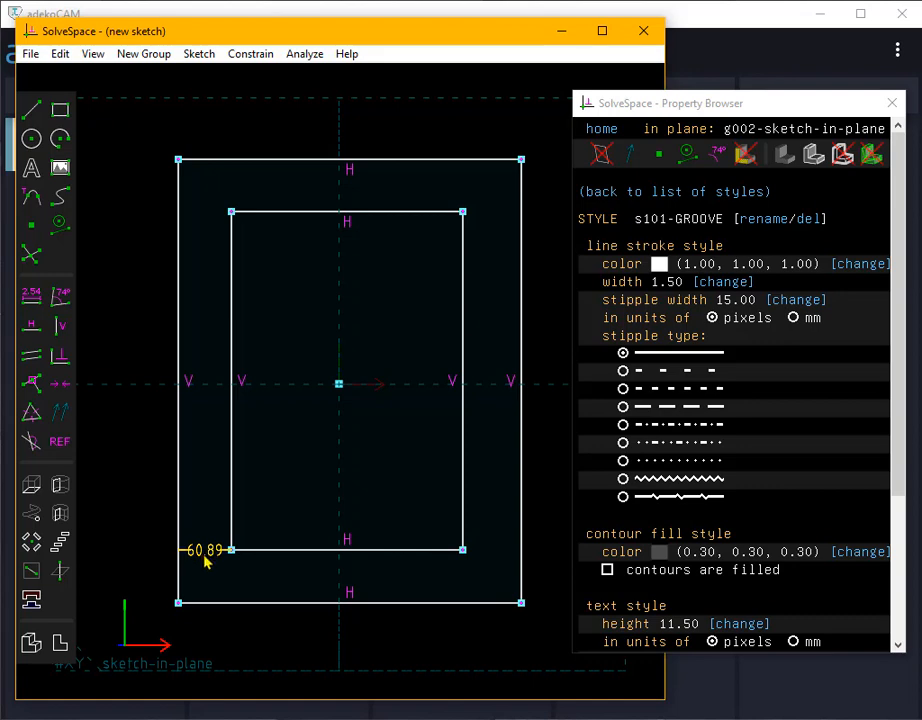
Change the groove's left inset from 60.89 to 50.00 and constrain the other sides to 50
double_click(203, 549)
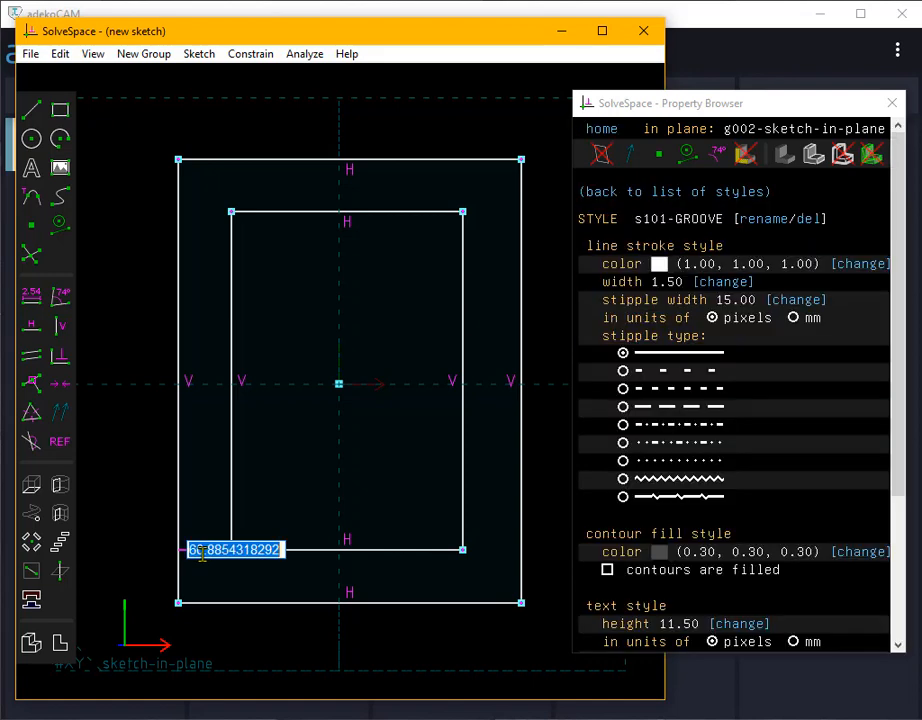
type("50.00")
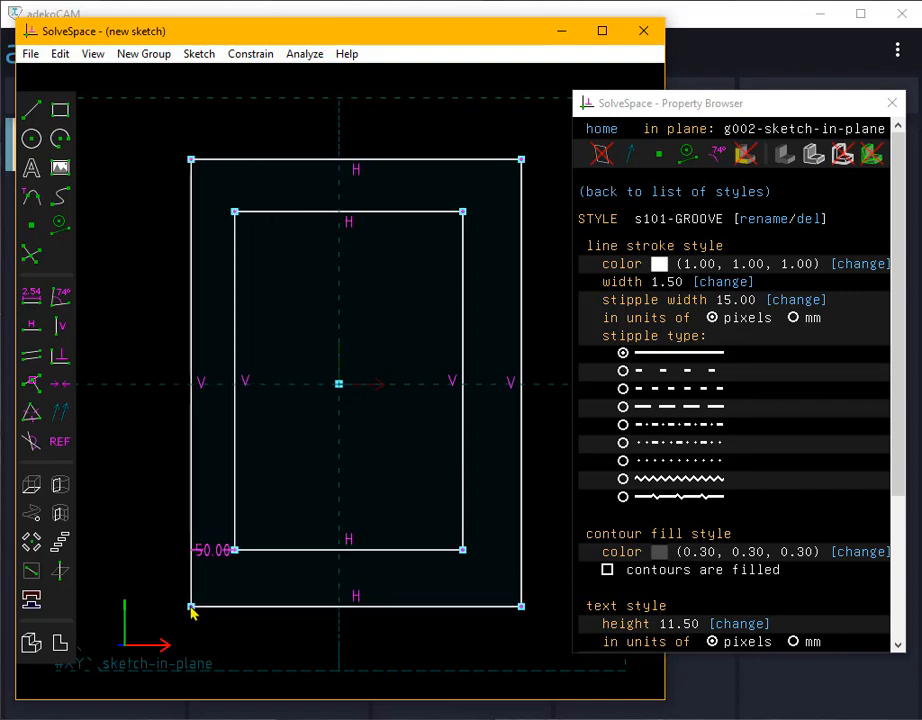
left_click(192, 606)
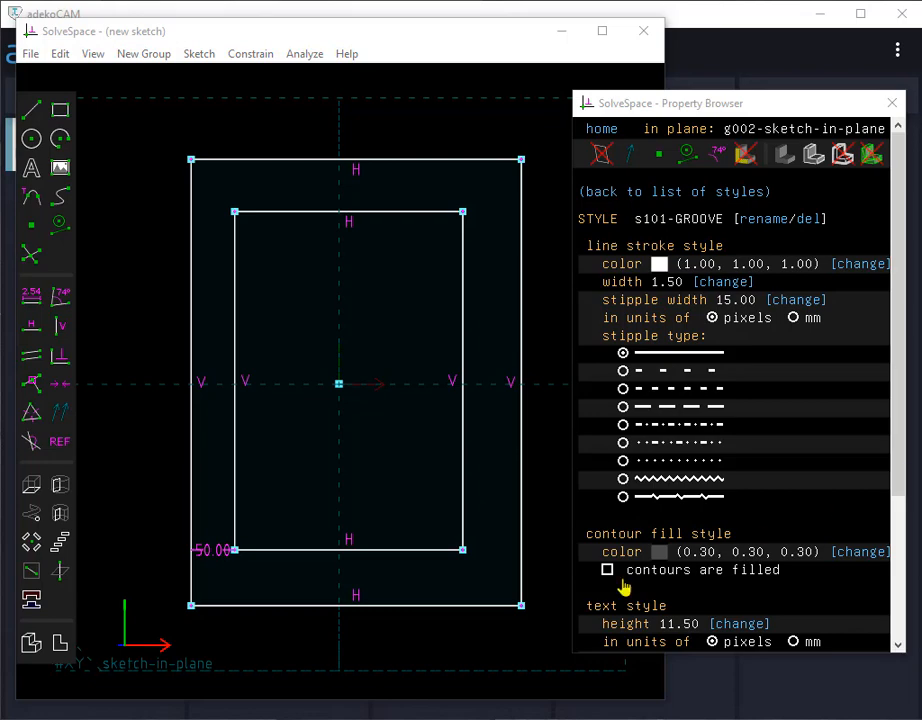
left_click(462, 550)
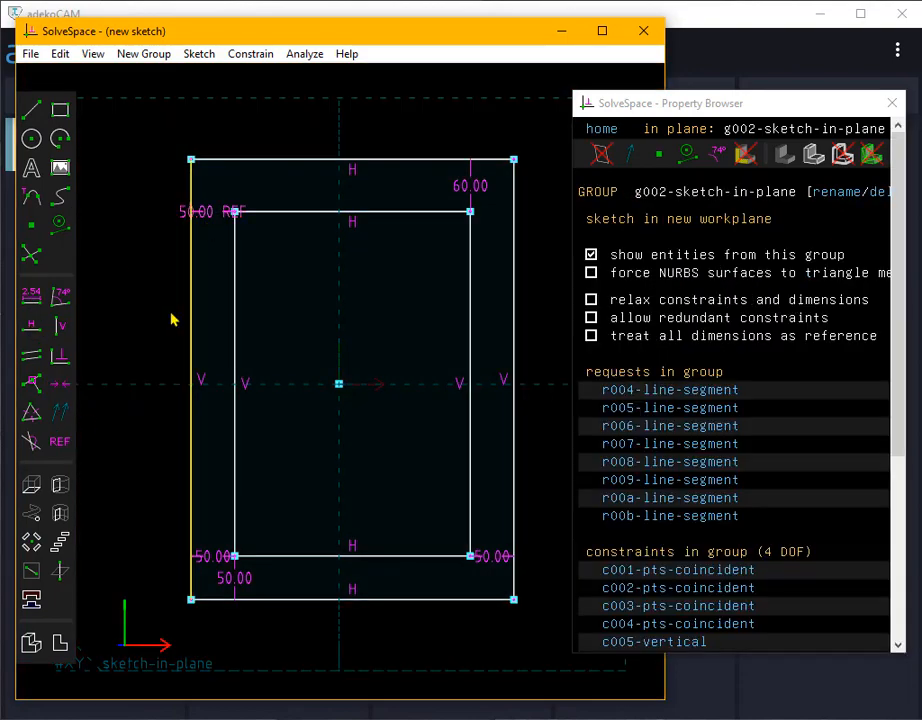
double_click(470, 186)
type("50")
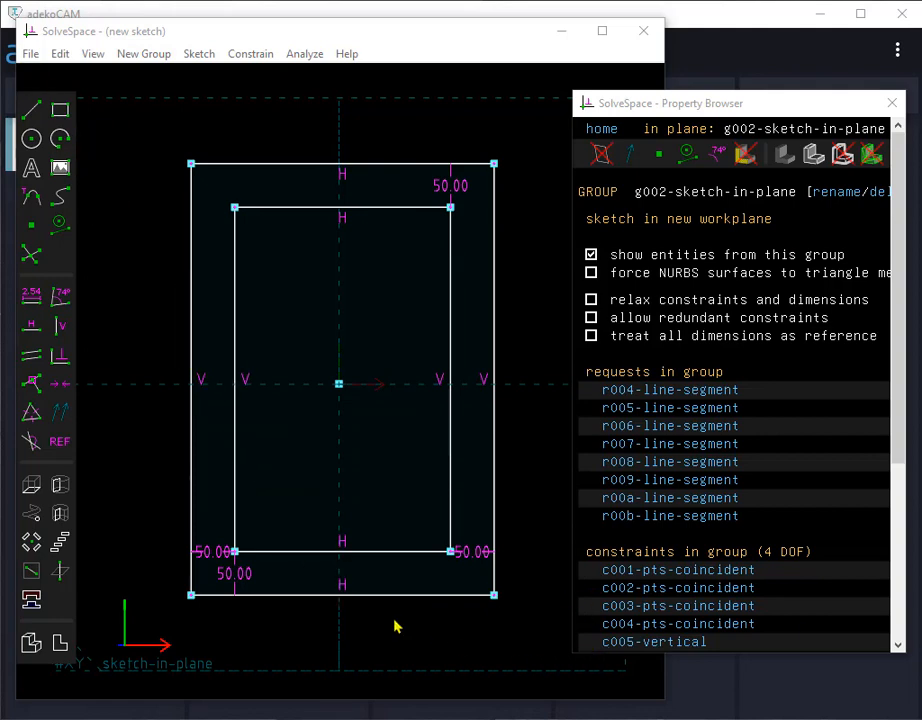
Dimension the outer panel's height and width as 500 by 700
left_click(340, 595)
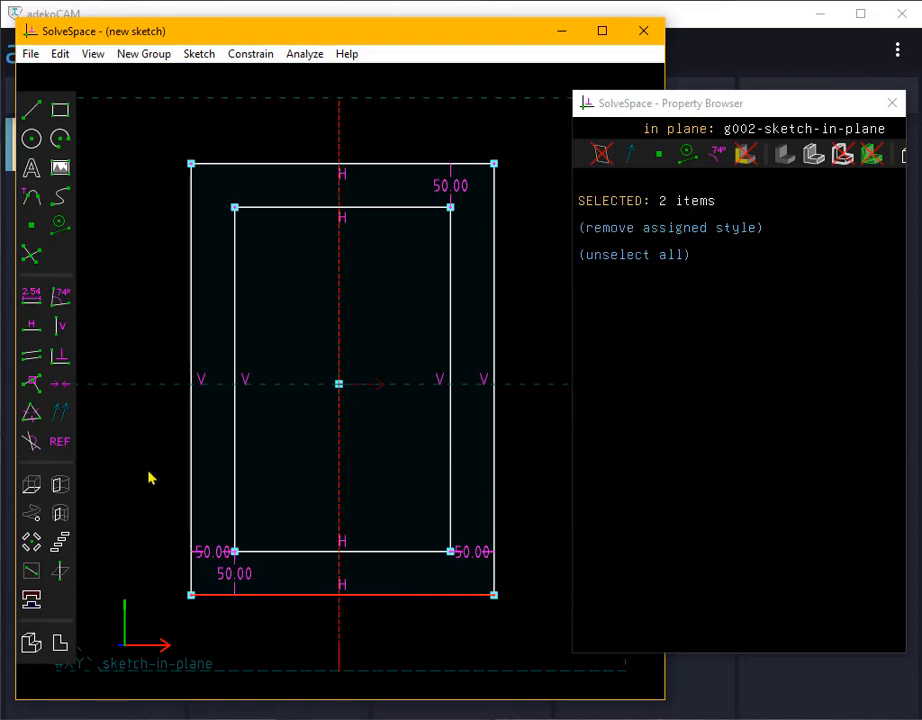
mouse_move(60, 384)
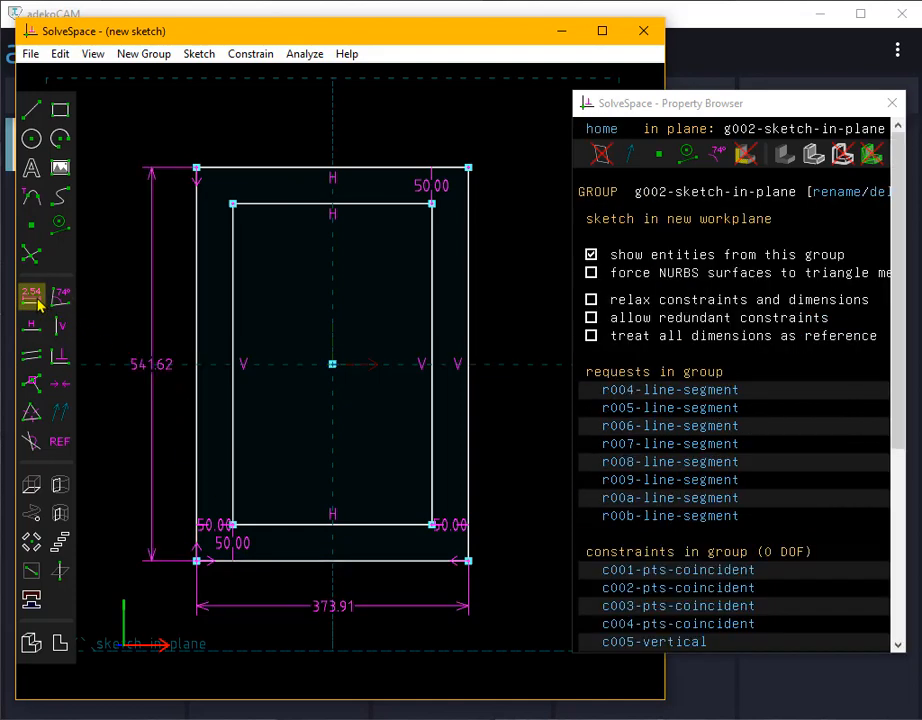
double_click(340, 606)
type("500")
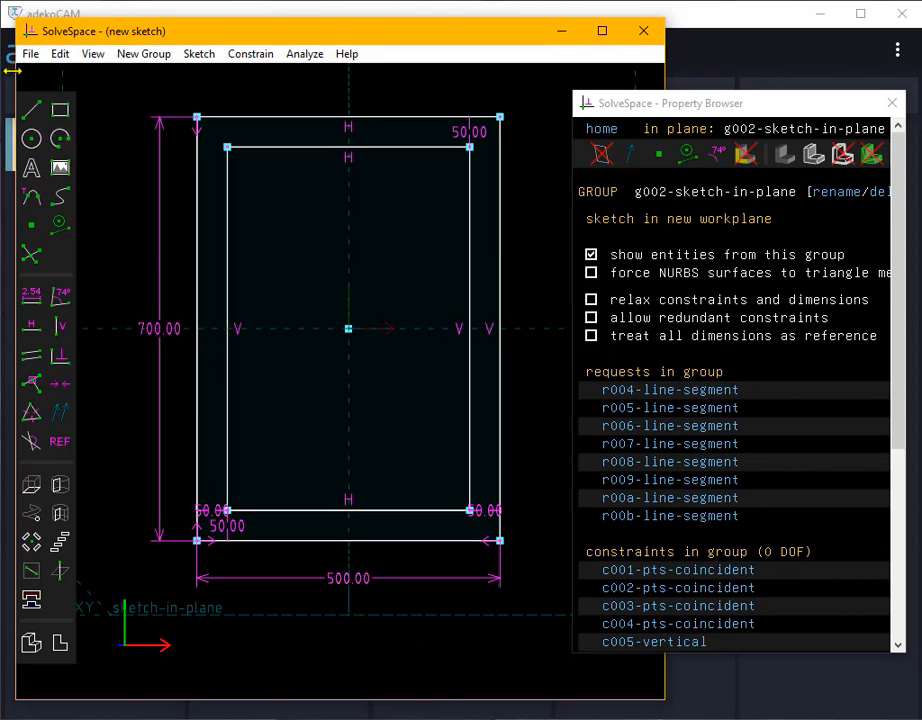
mouse_move(40, 70)
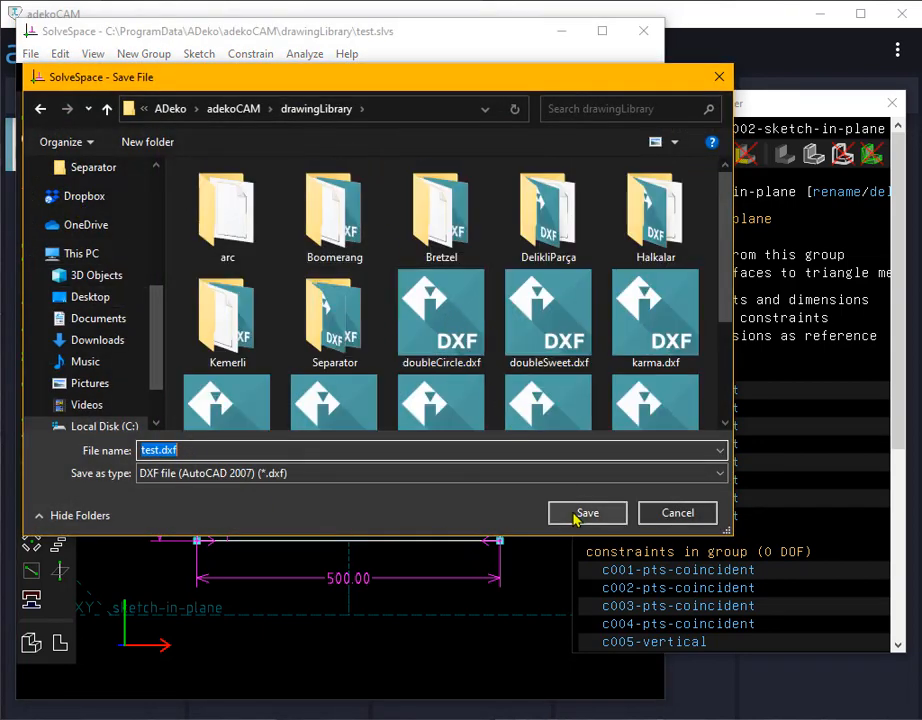
Save the 2D view export as test.dxf in the drawingLibrary folder
left_click(587, 512)
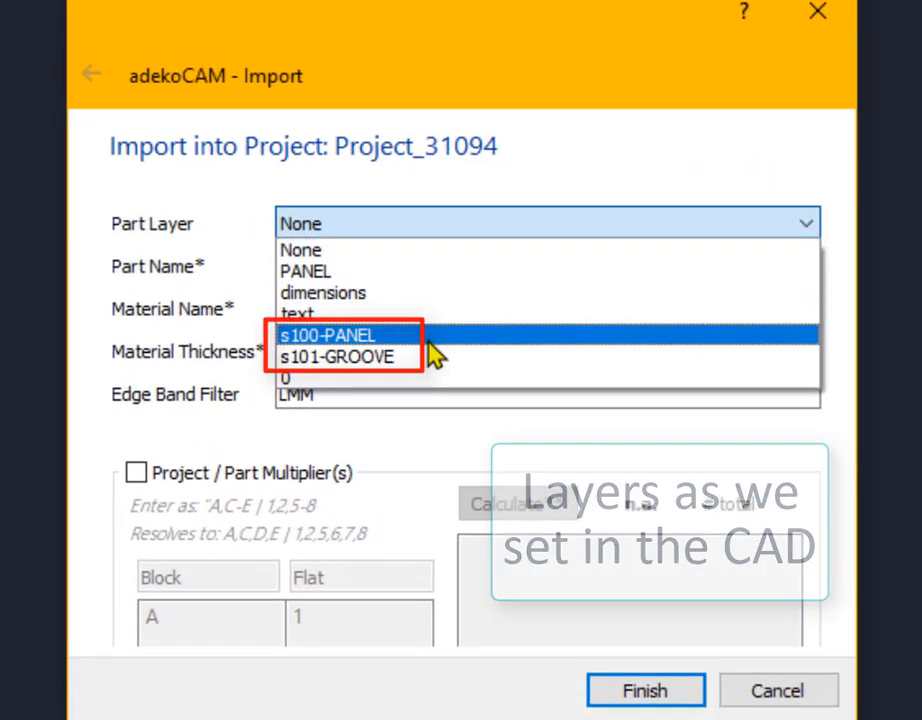
Import test.dxf using s100-PANEL as the part layer
left_click(327, 335)
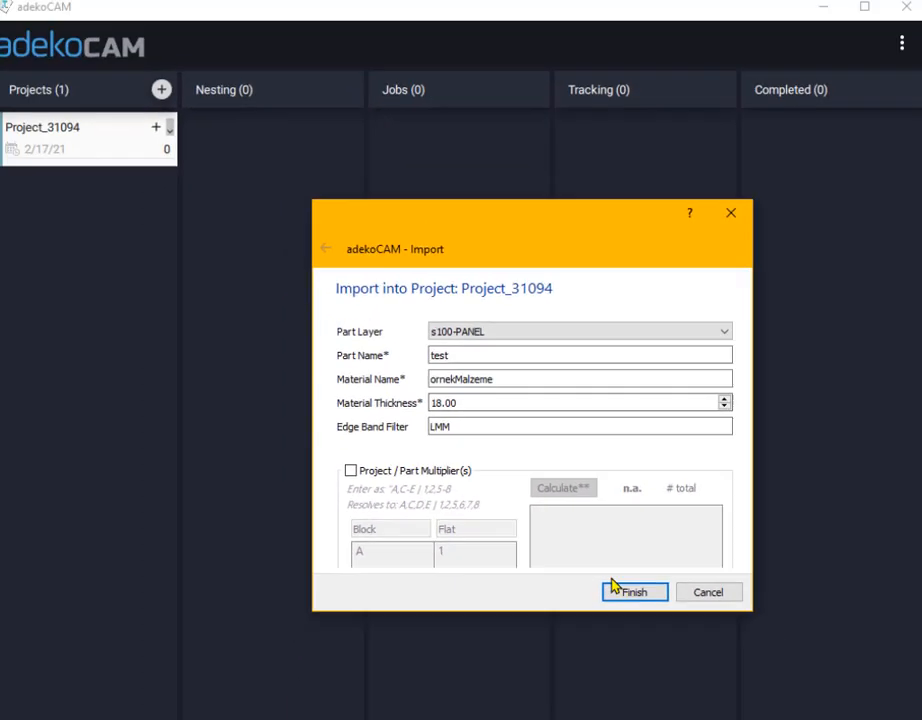
left_click(634, 591)
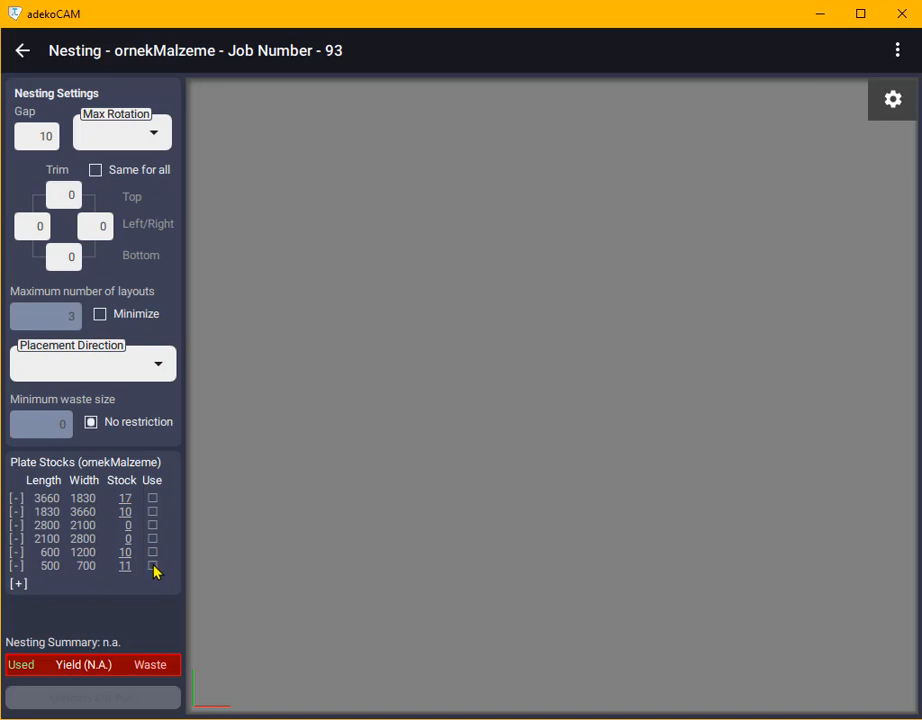
Nest the panel on the 500 × 700 plate stock and proceed to toolpaths
left_click(152, 566)
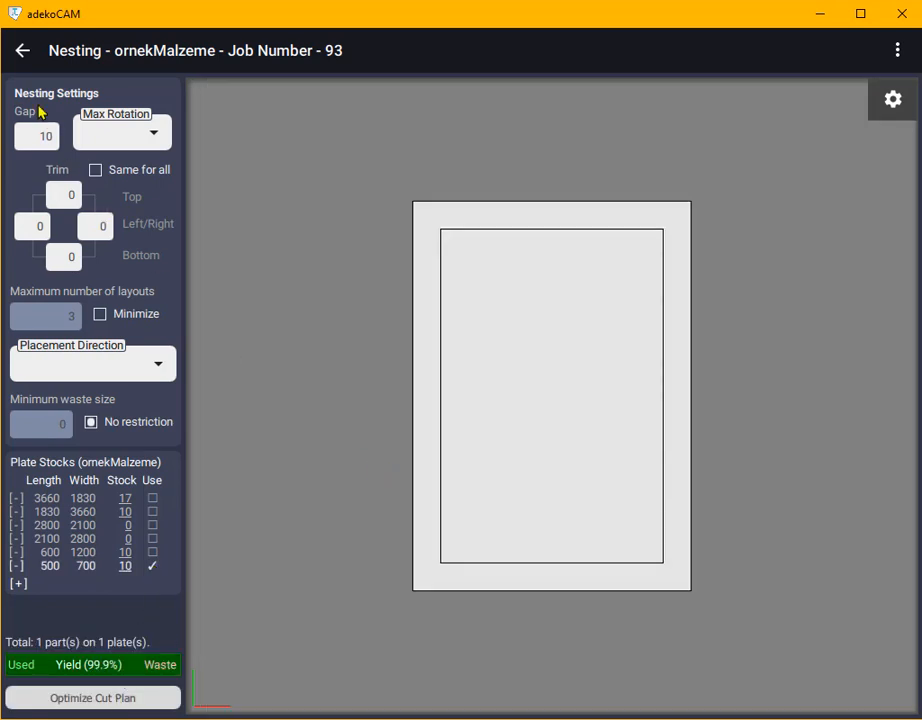
left_click(23, 50)
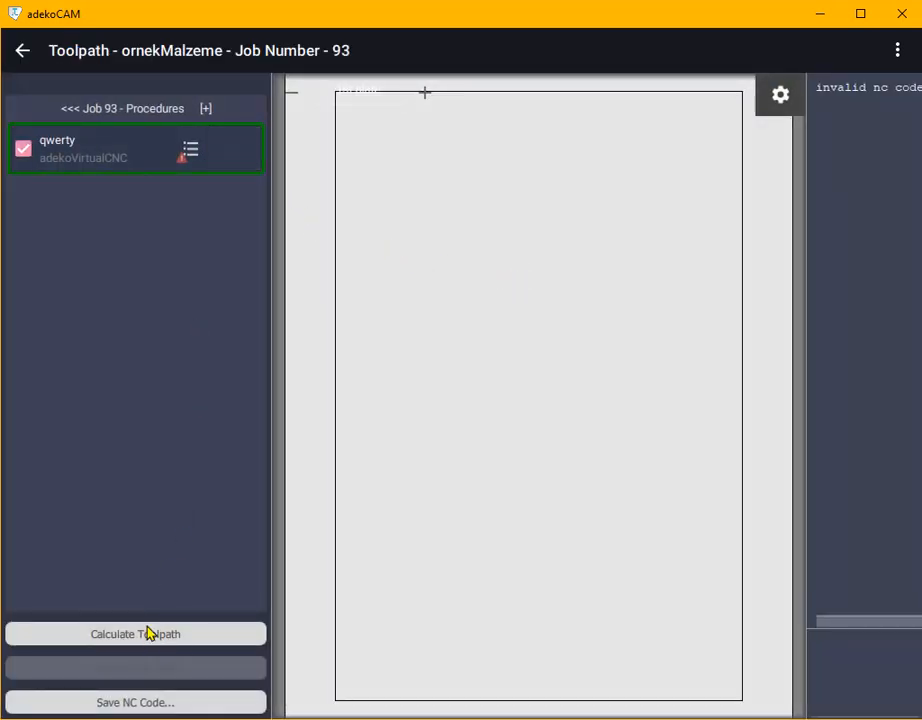
Generate toolpaths and NC code for job 93, then simulate and inspect the groove cut
left_click(135, 633)
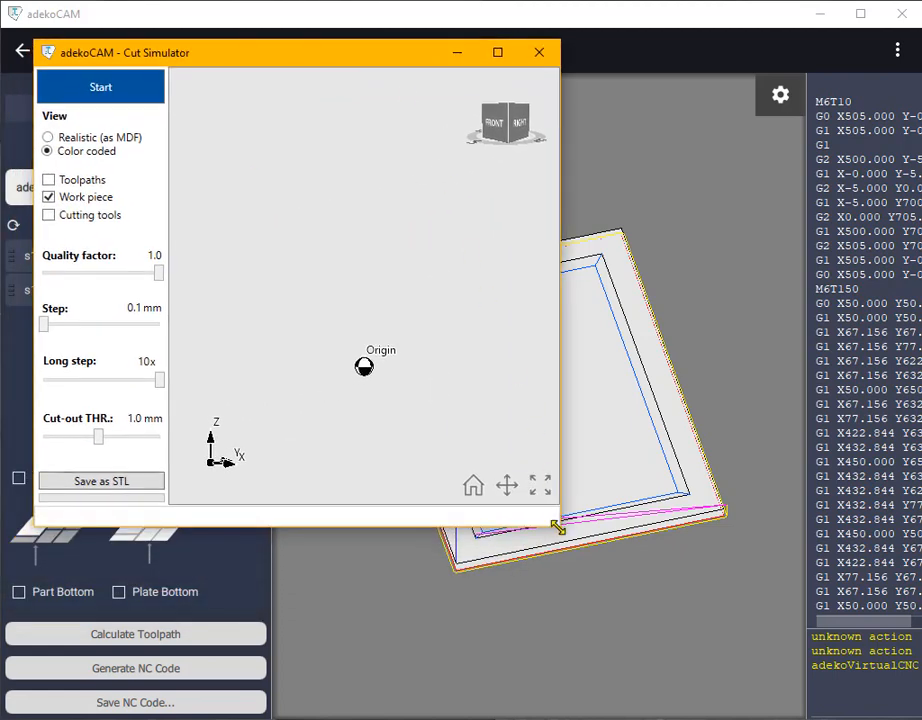
left_click(100, 87)
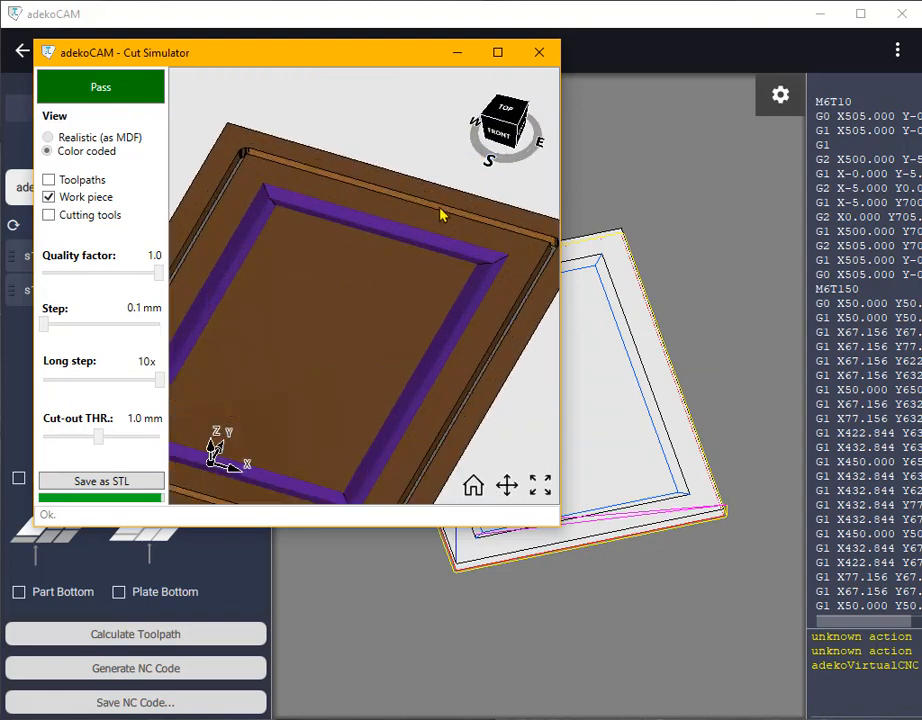
left_click_drag(440, 215, 335, 360)
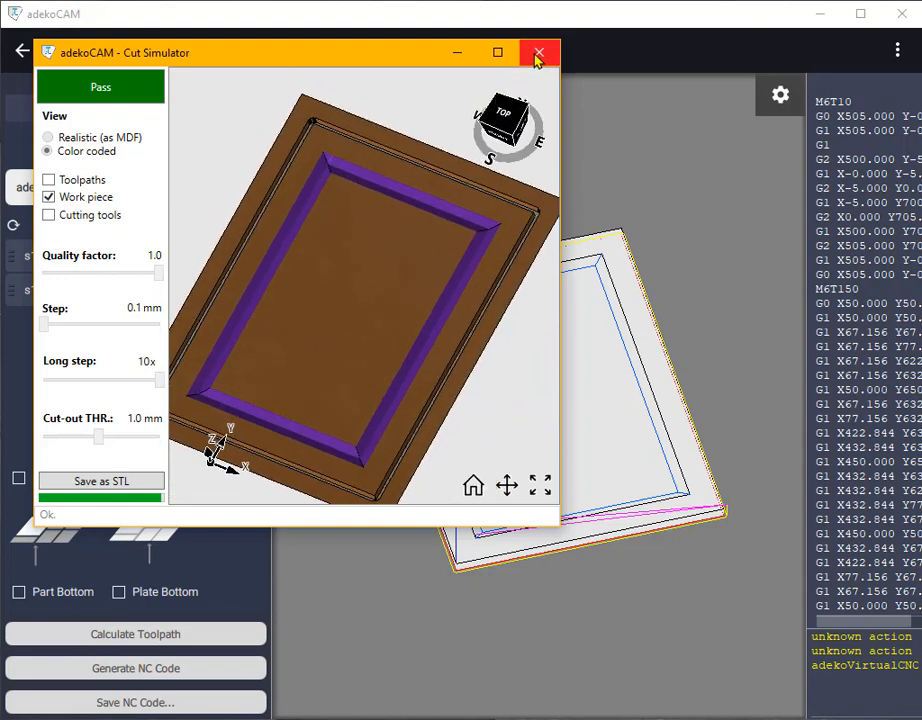
left_click(540, 52)
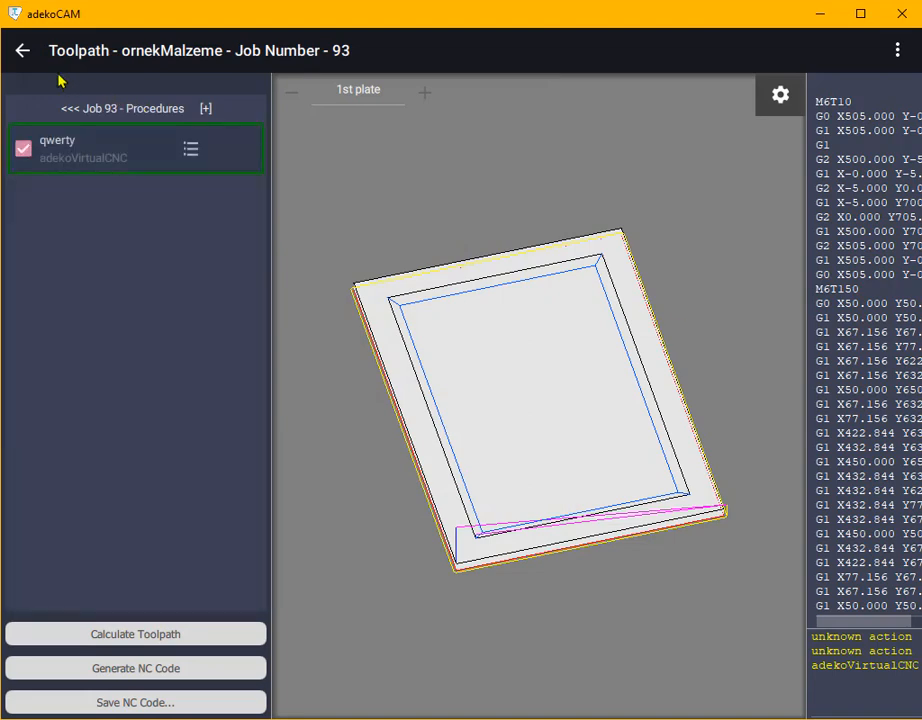
Go back to the project board and start a fresh blank SolveSpace sketch
left_click(22, 50)
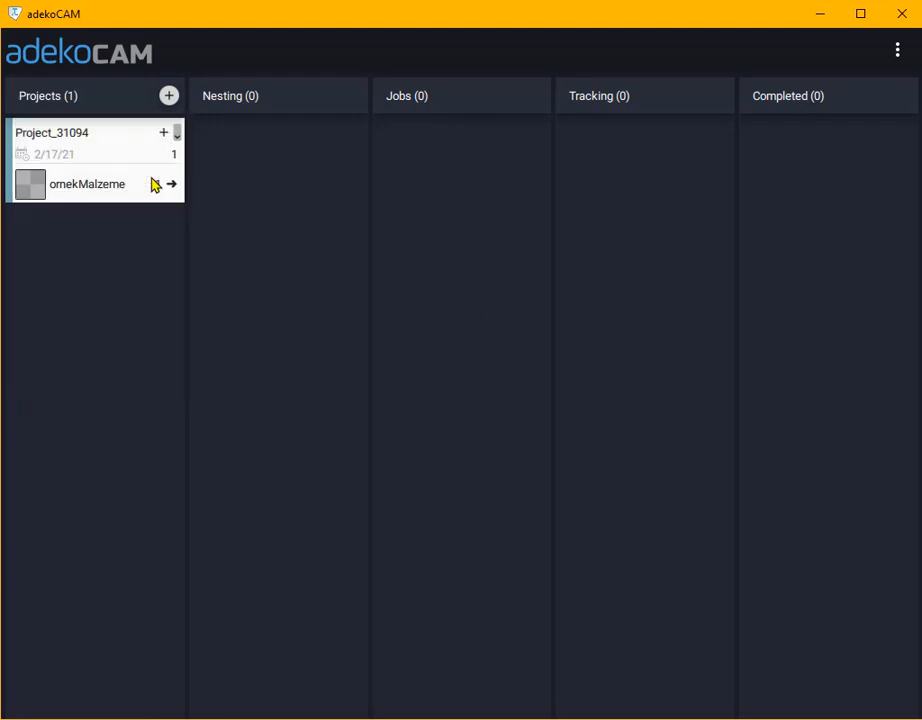
left_click(170, 184)
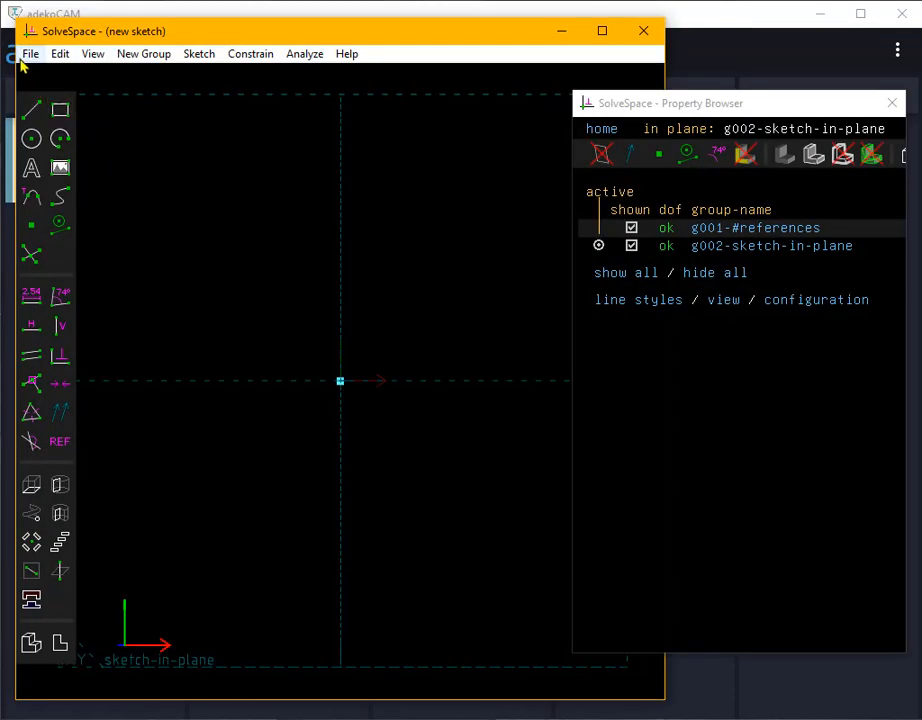
Open bretzel.slvs, the dimensioned 600 by 800 panel, from drawingLibrary\Bretzel
left_click(30, 53)
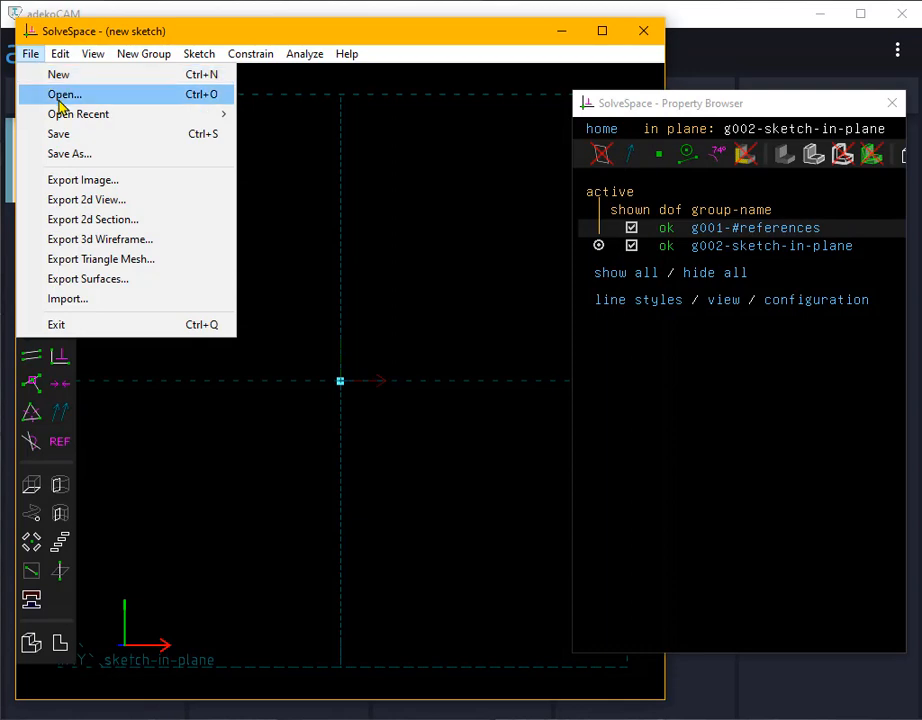
left_click(64, 94)
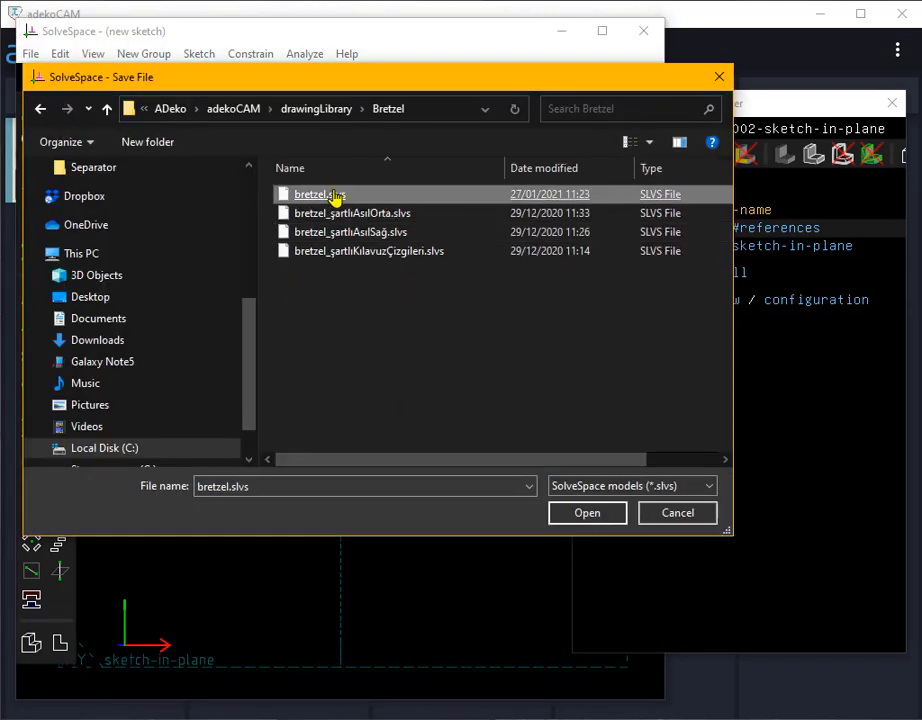
left_click(587, 512)
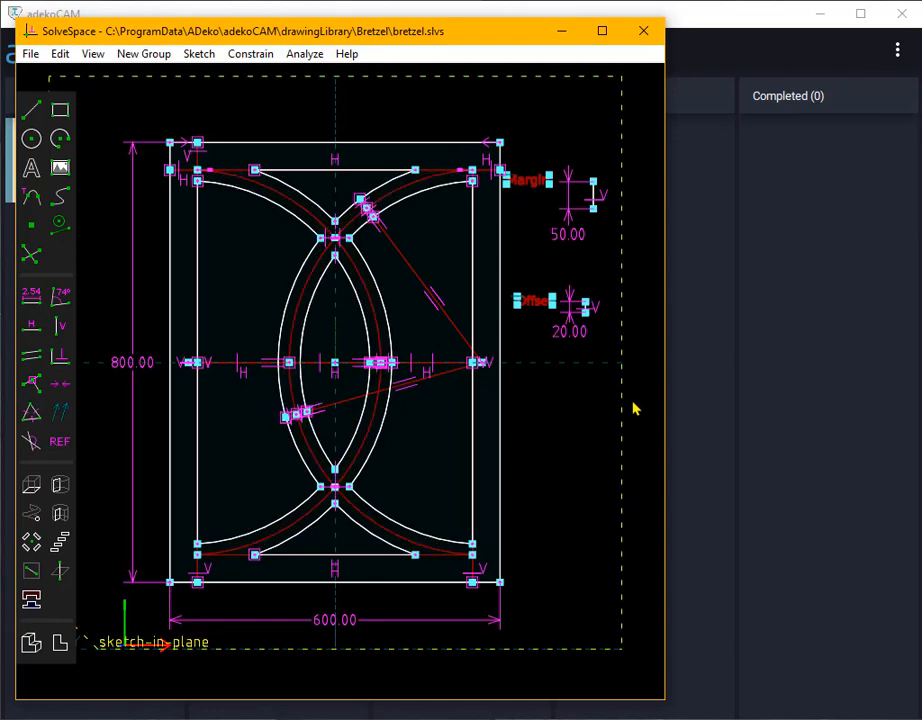
Start editing the bretzel's 20.00 offset dimension
double_click(569, 331)
type("25")
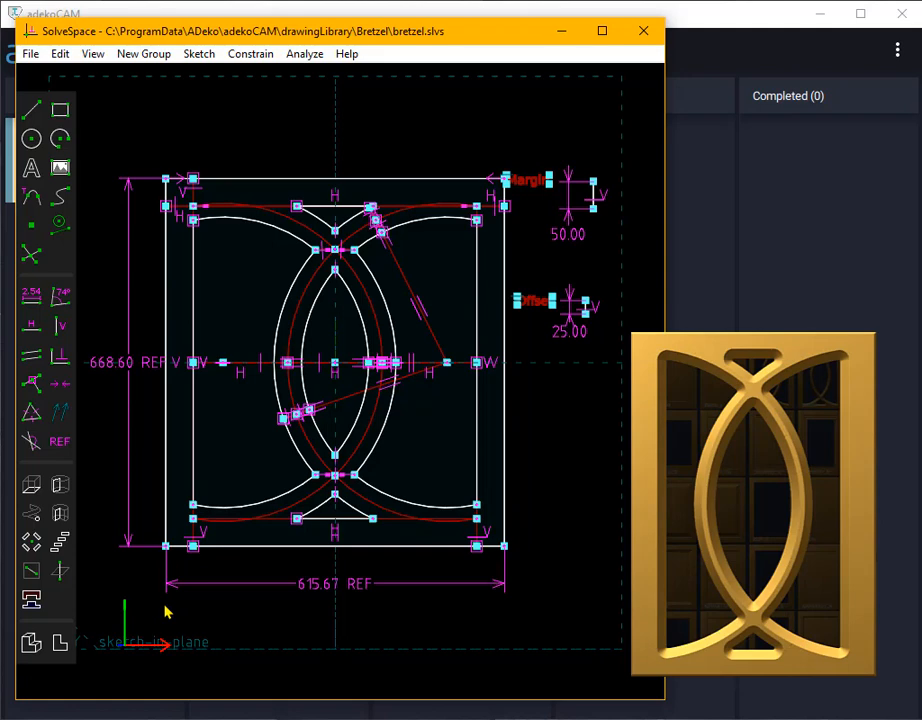
mouse_move(203, 578)
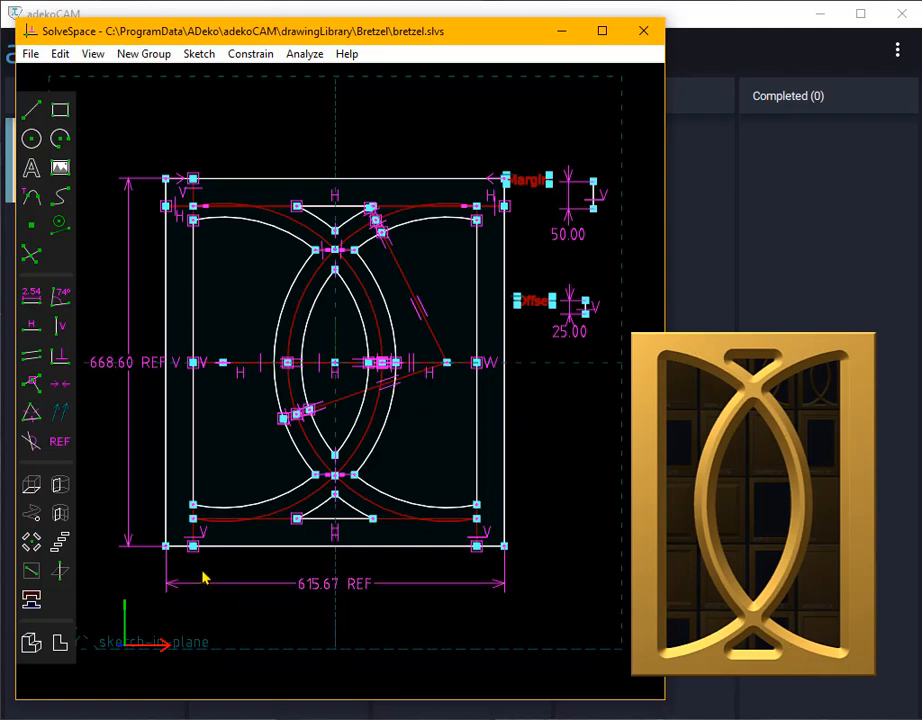